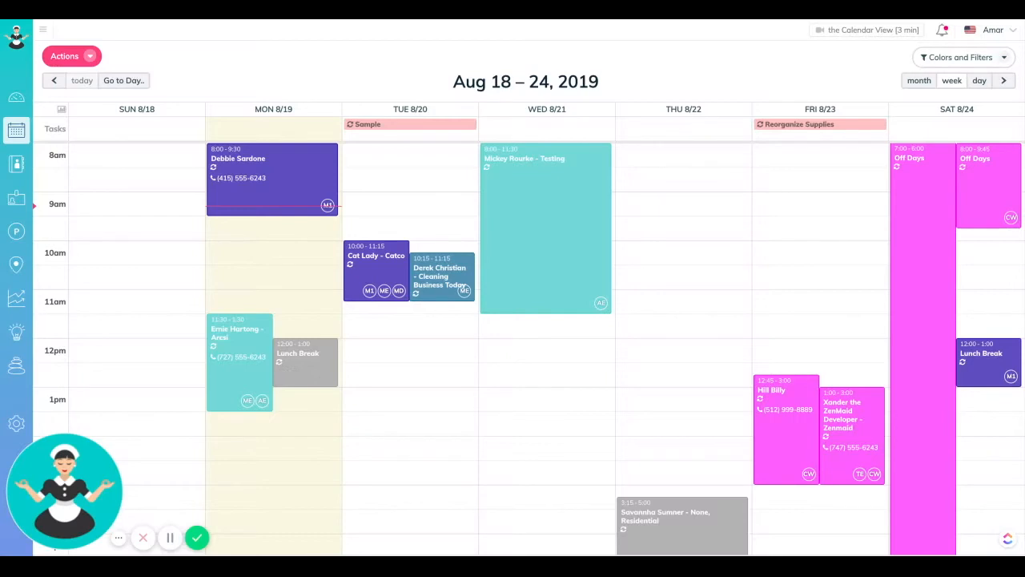
mouse_move(508, 276)
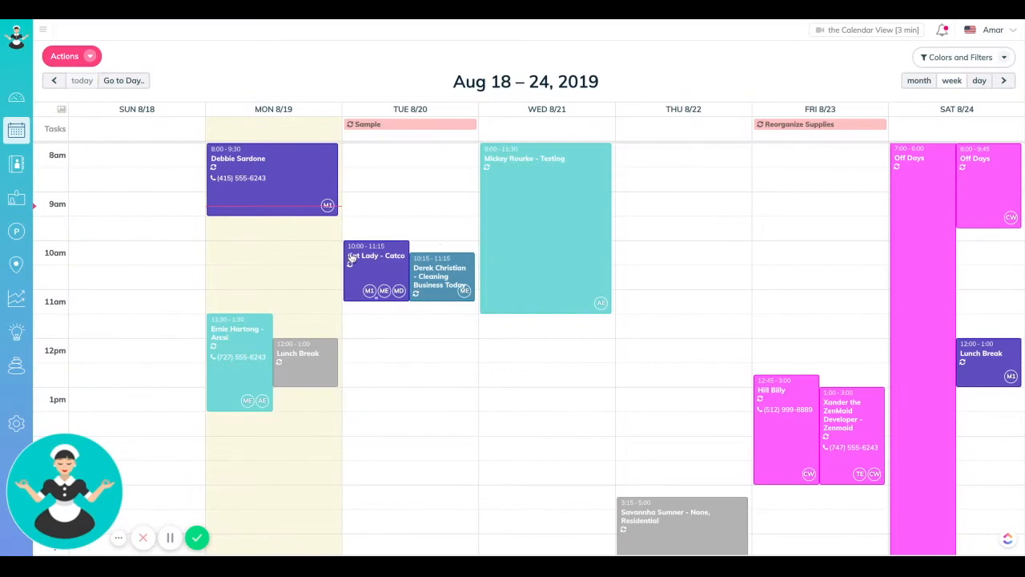
Step: Open the Calendar settings area from the sidebar Settings menu
click(17, 424)
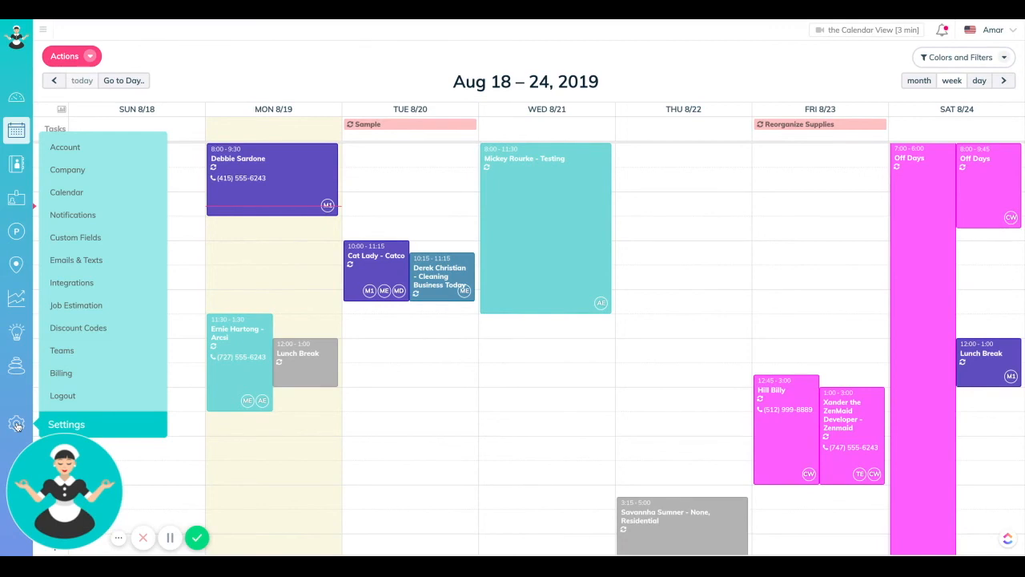
mouse_move(99, 217)
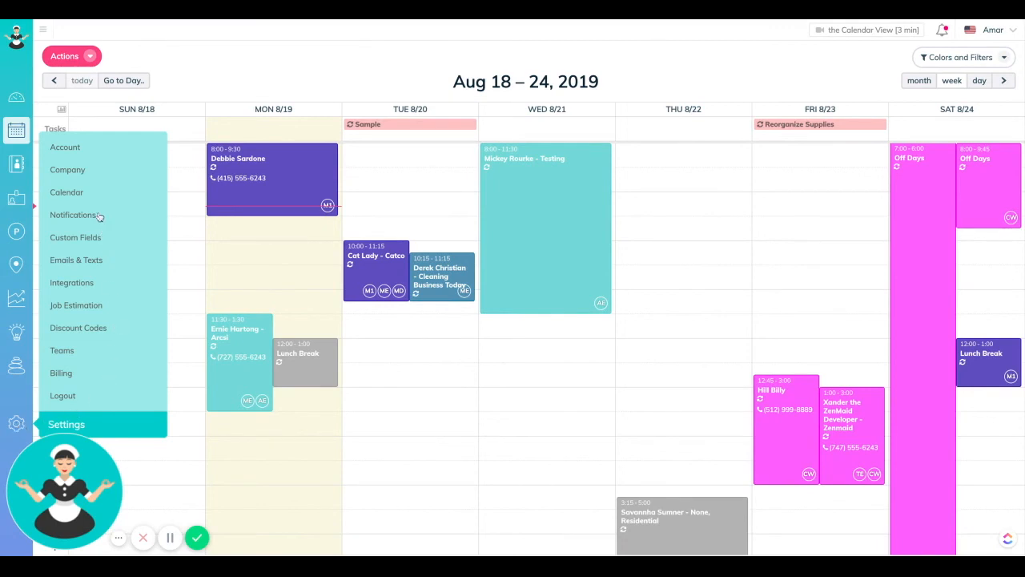
click(67, 192)
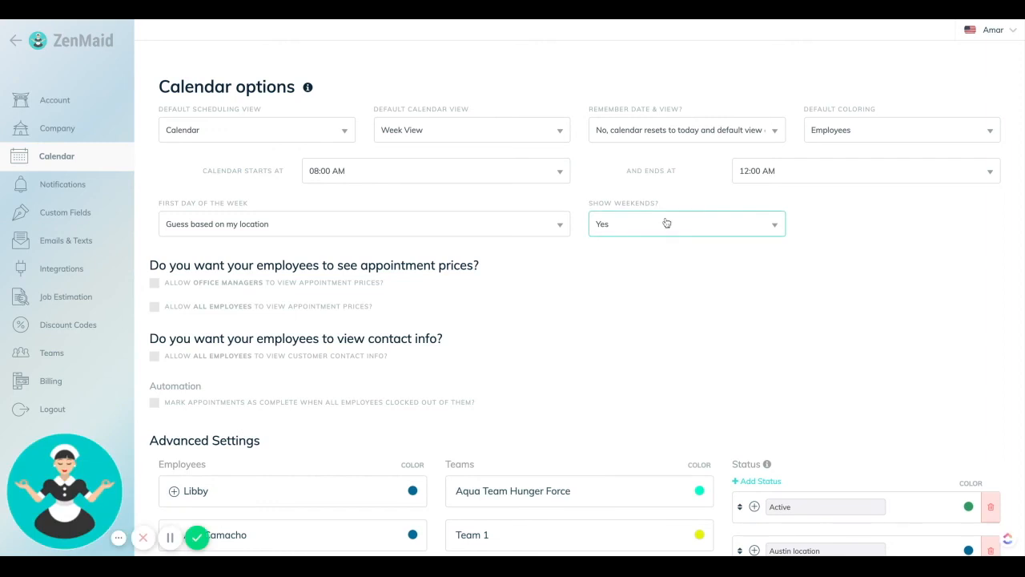
Step: Scroll the Calendar options page down to the Show Weekends choice
scroll(down, 3)
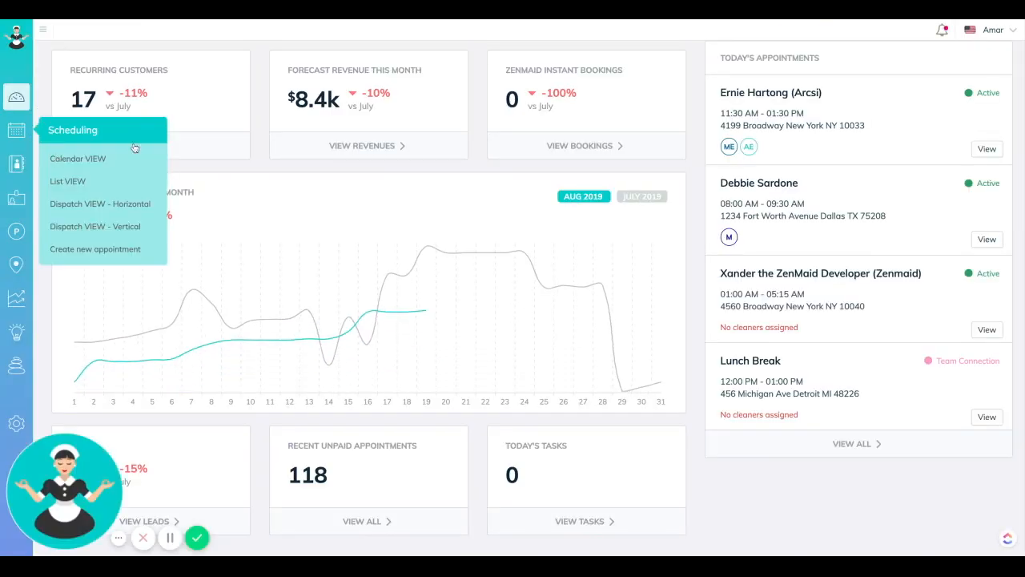
Step: Return via Scheduling > Calendar view to the week calendar showing Mon Aug 19 – Fri Aug 23
click(78, 158)
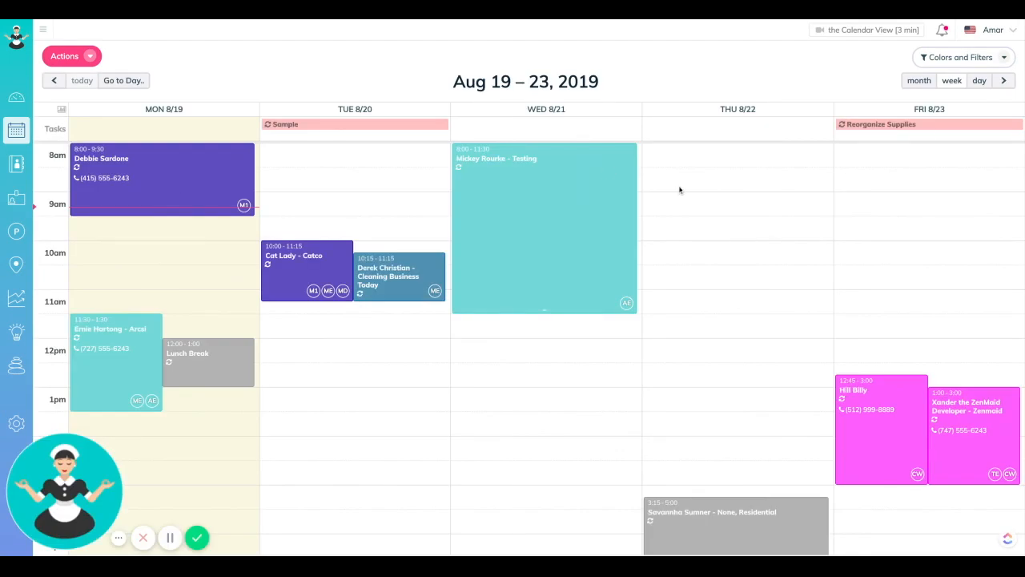
mouse_move(494, 264)
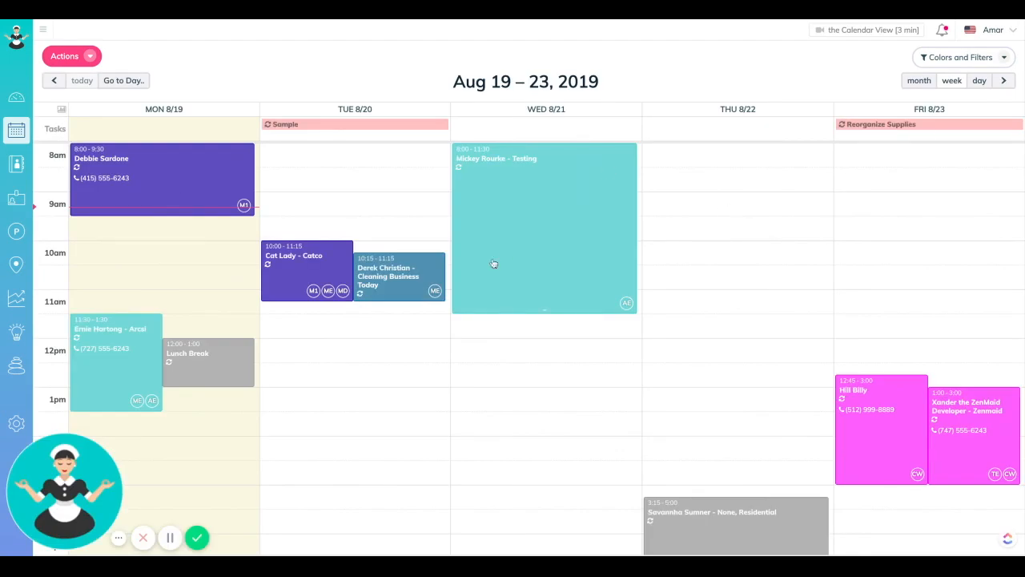
mouse_move(494, 262)
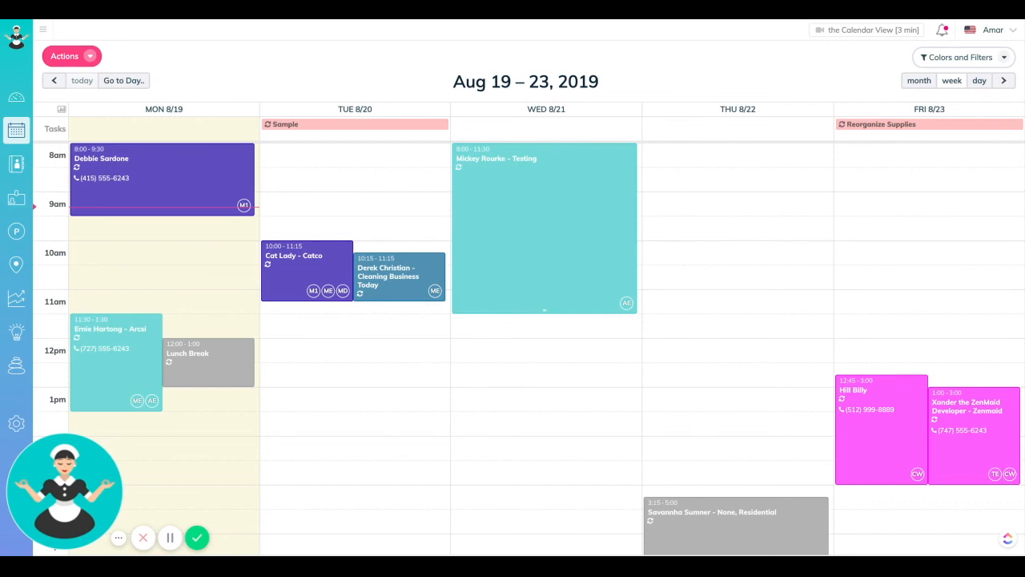